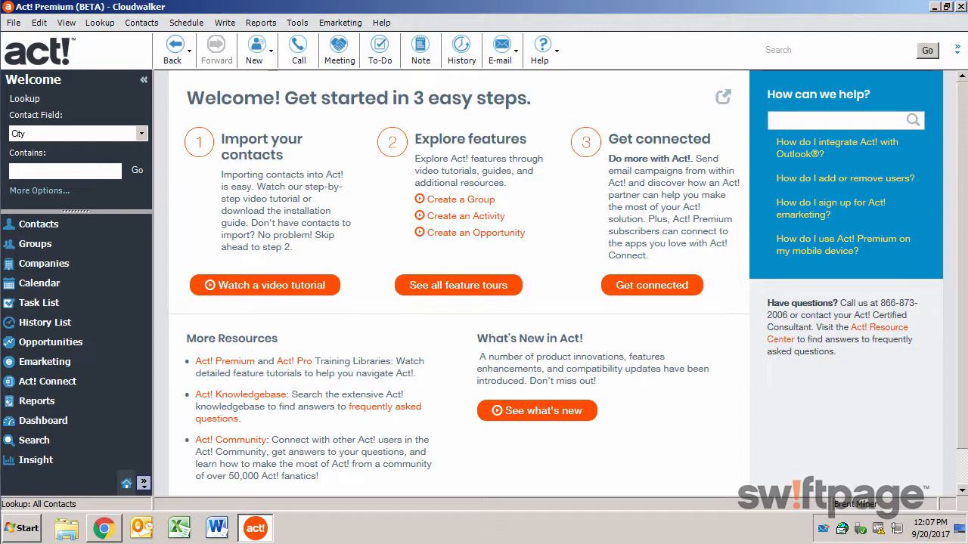
# Step: Launch the Import Wizard from the File menu
pyautogui.click(14, 22)
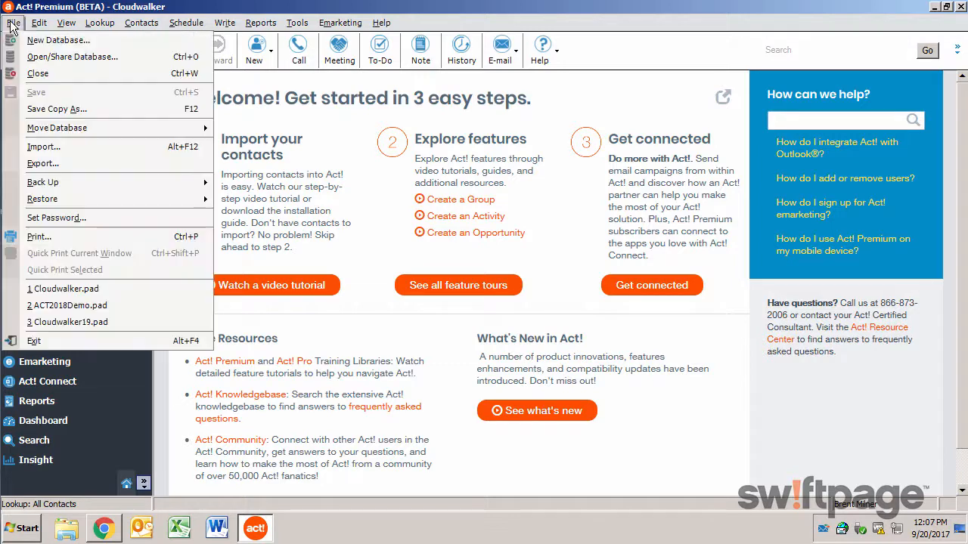
pyautogui.moveTo(43, 147)
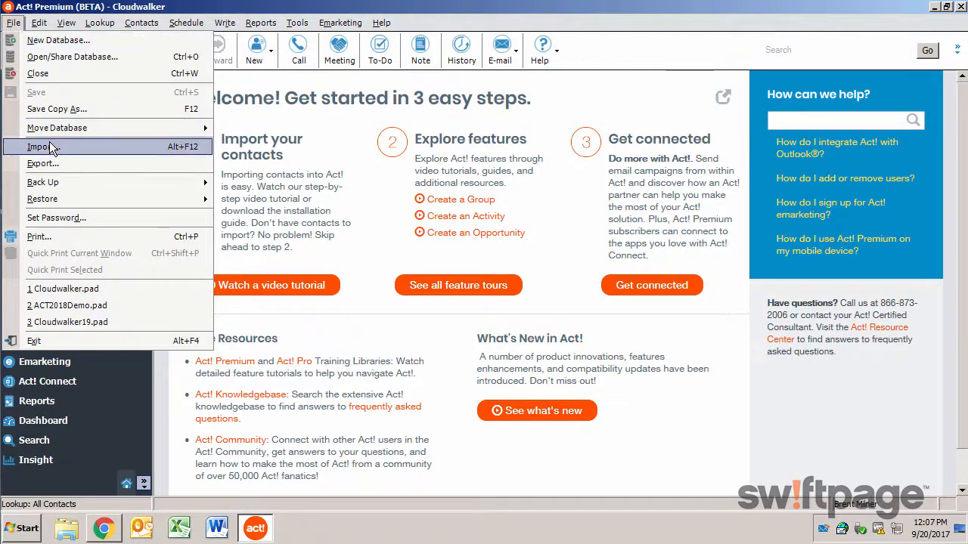
pyautogui.click(39, 147)
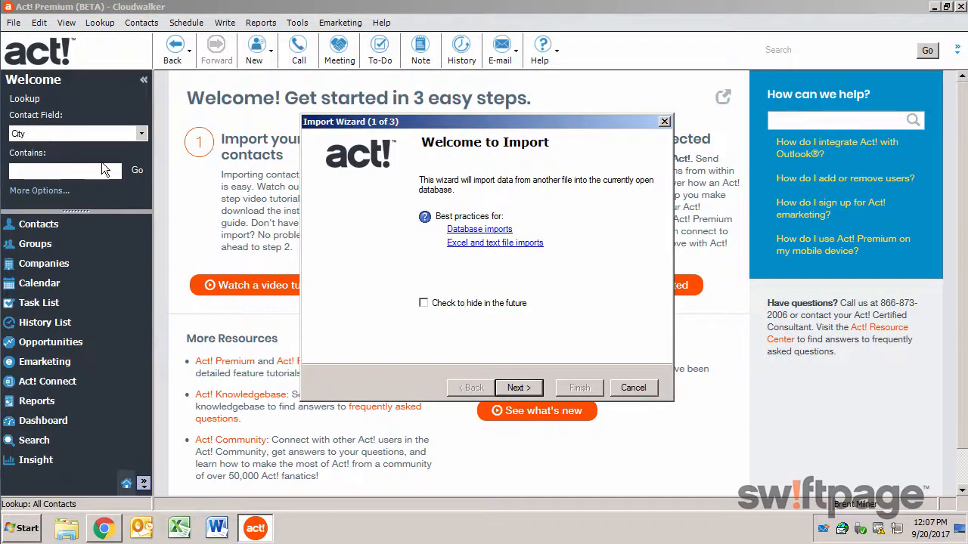
# Step: Set the import source to the Excel file contacts-nm from the Desktop
pyautogui.click(518, 387)
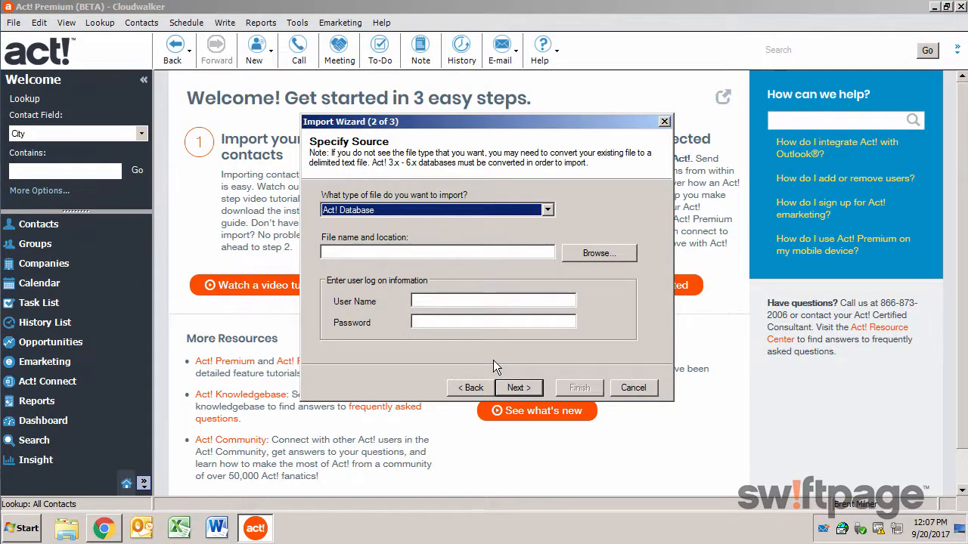
pyautogui.click(546, 210)
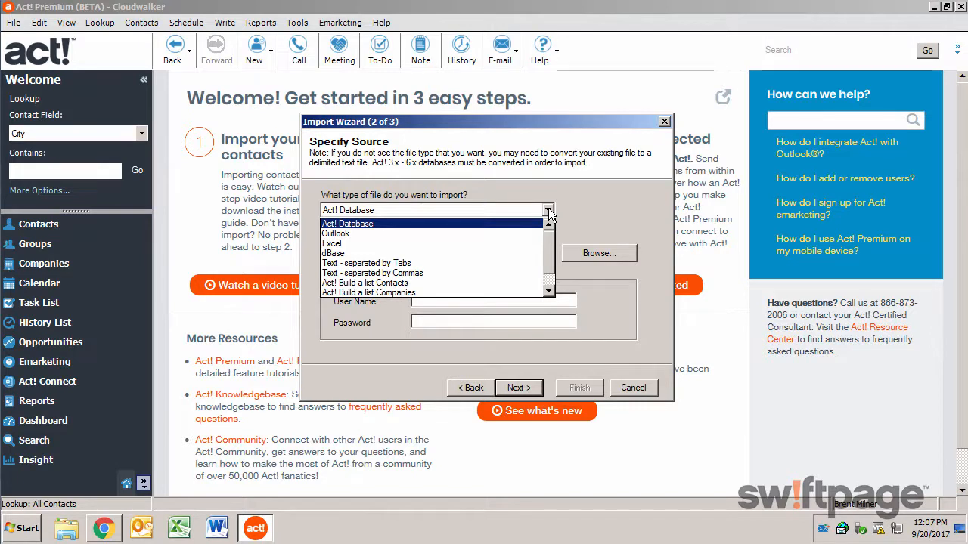
pyautogui.click(335, 243)
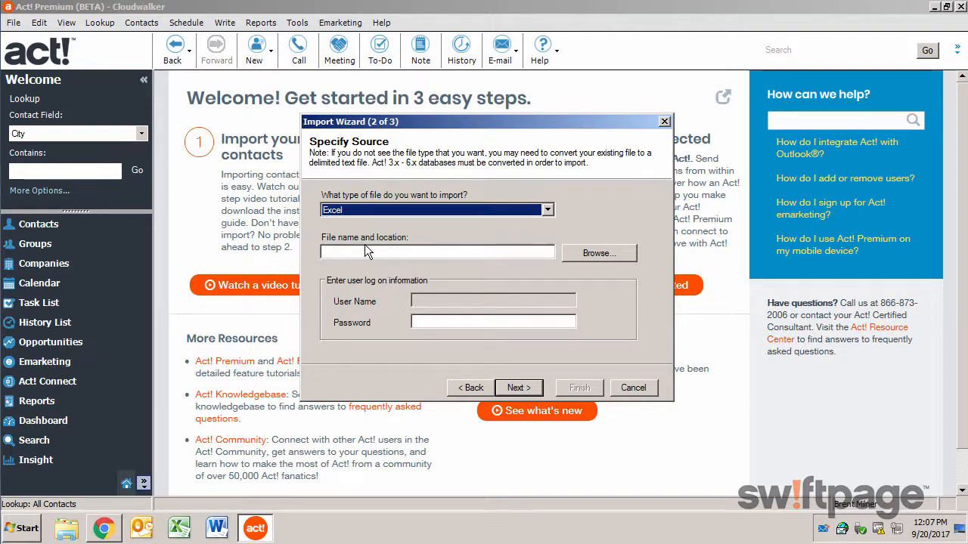
pyautogui.click(598, 254)
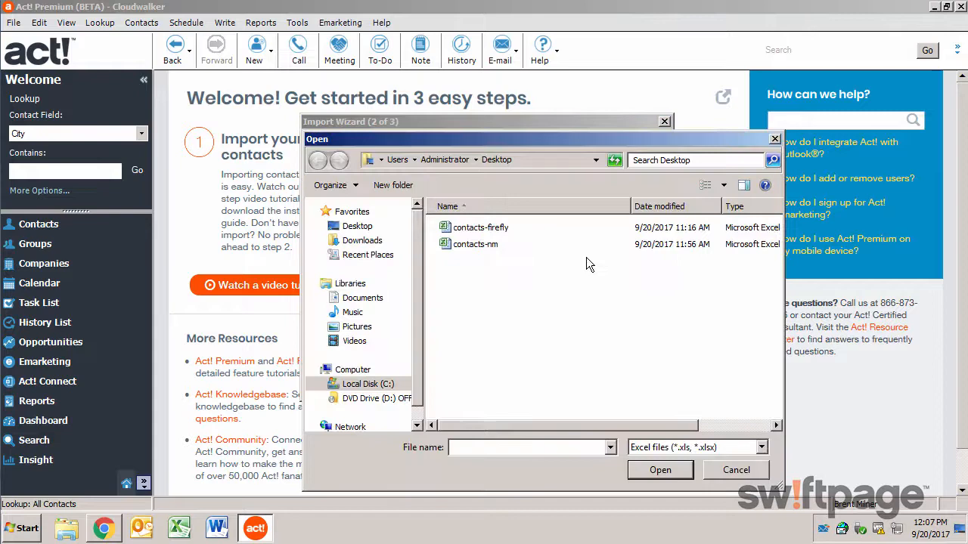
pyautogui.doubleClick(475, 243)
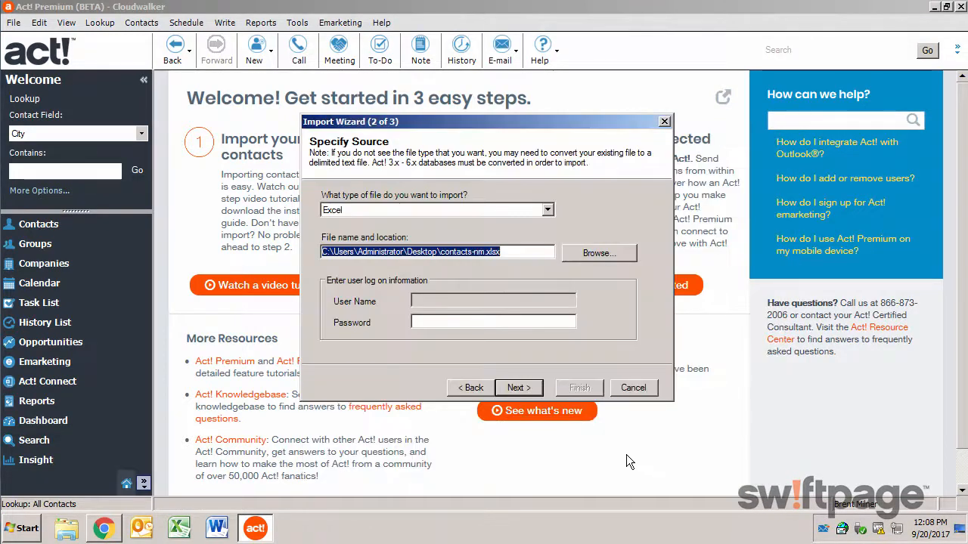
pyautogui.click(518, 387)
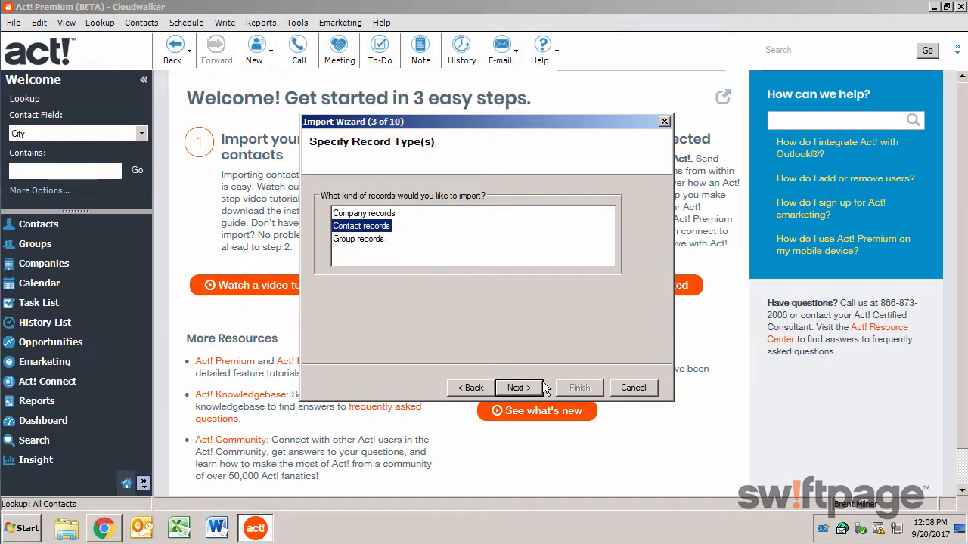
# Step: Import contact records as a custom import, excluding the file's first record
pyautogui.click(518, 387)
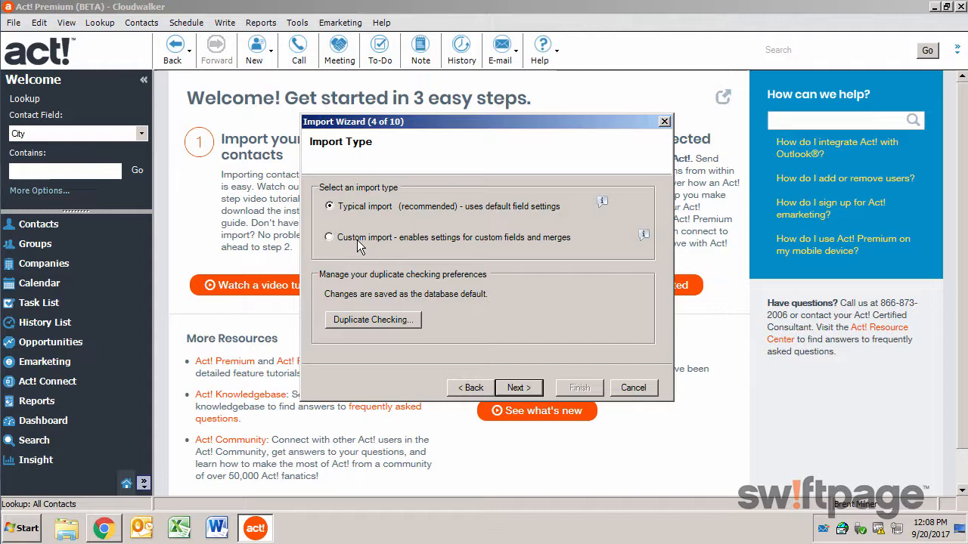
pyautogui.click(372, 319)
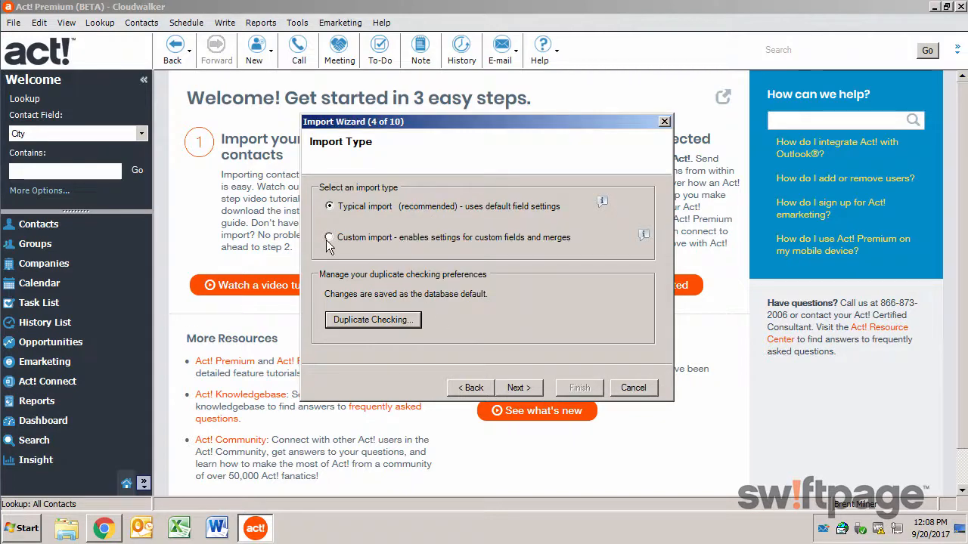
pyautogui.click(329, 237)
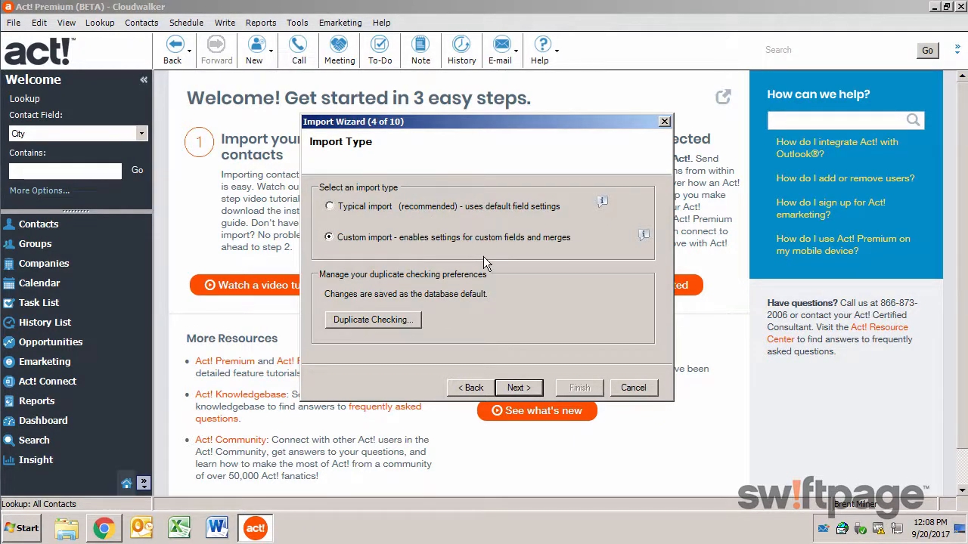
pyautogui.click(518, 388)
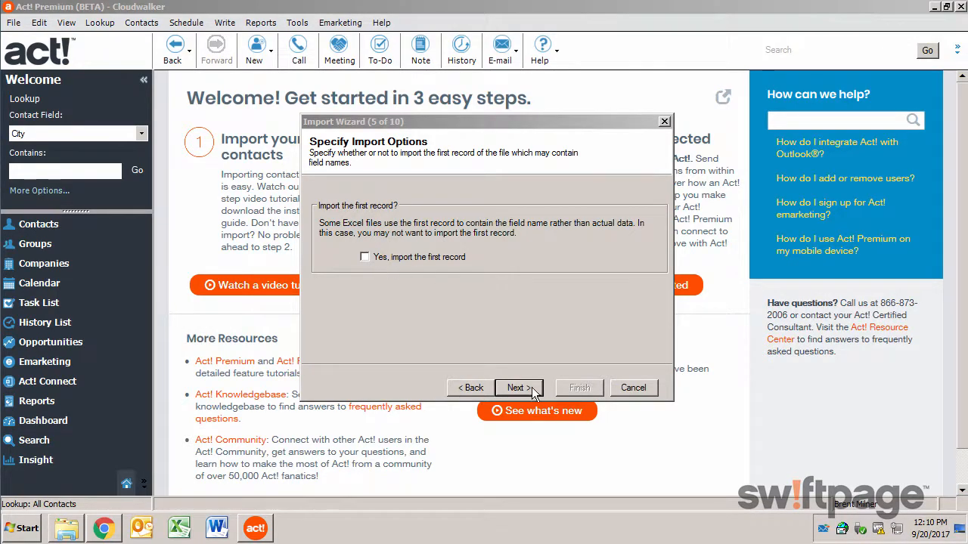
# Step: Map the Suite column to the Address 2 field in the contact map
pyautogui.click(519, 387)
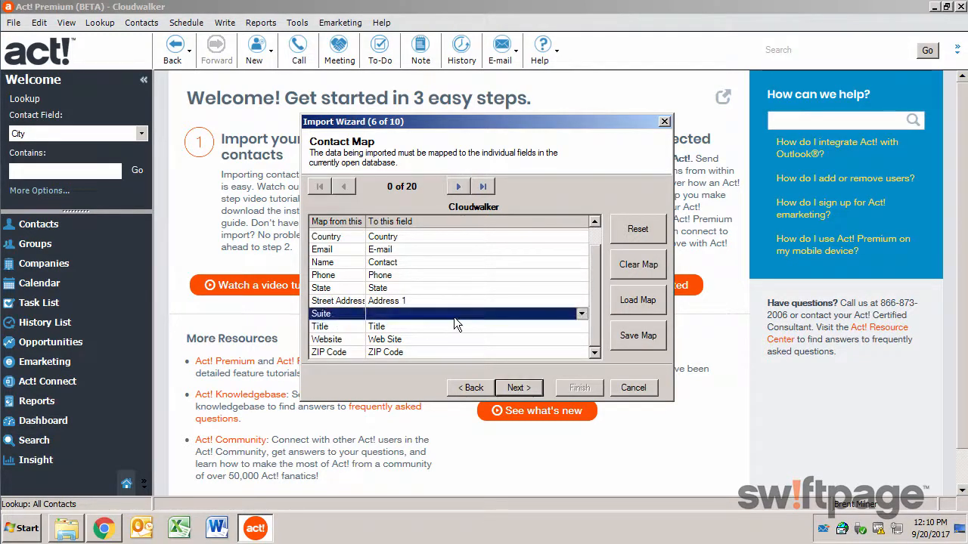
pyautogui.click(581, 313)
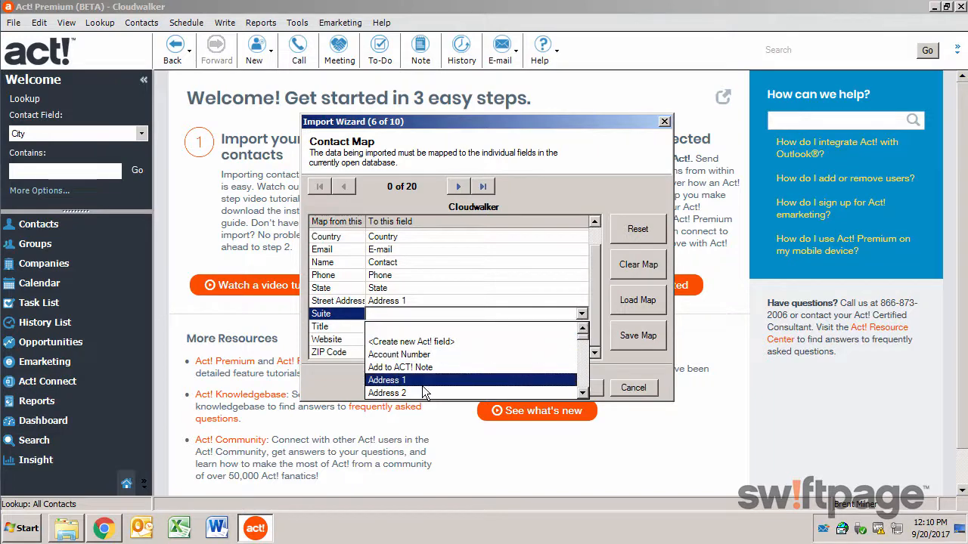
pyautogui.click(387, 392)
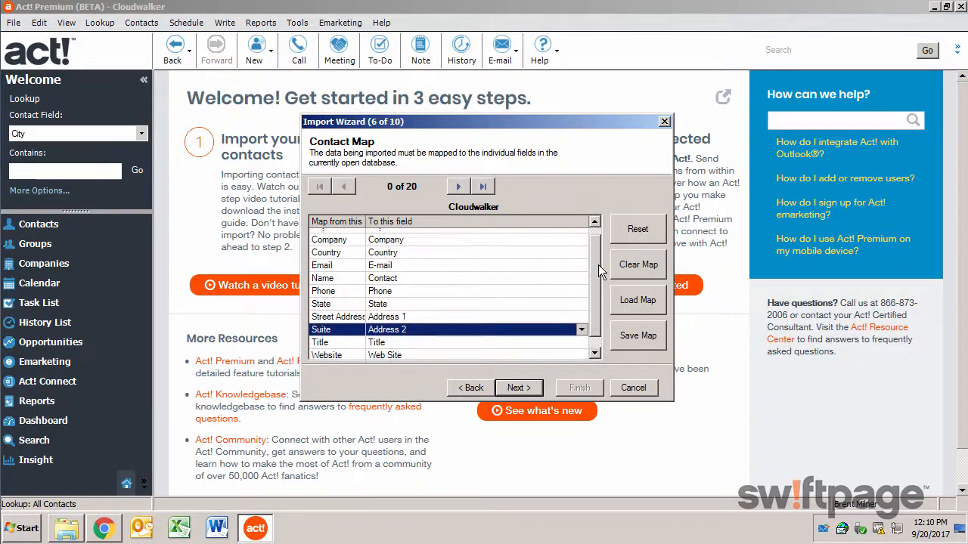
pyautogui.click(518, 388)
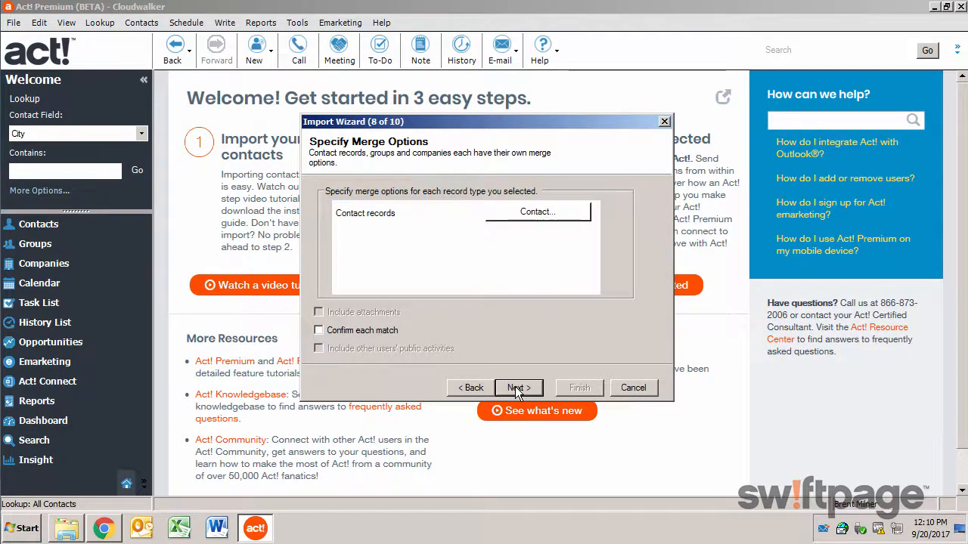
# Step: Run the import and check the log showing 20 contacts merged without errors
pyautogui.click(517, 387)
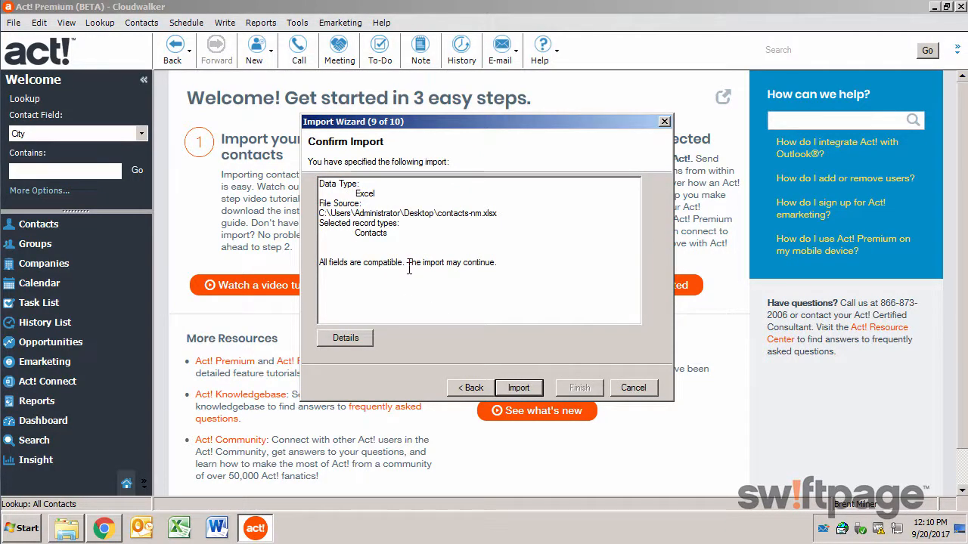
pyautogui.click(518, 388)
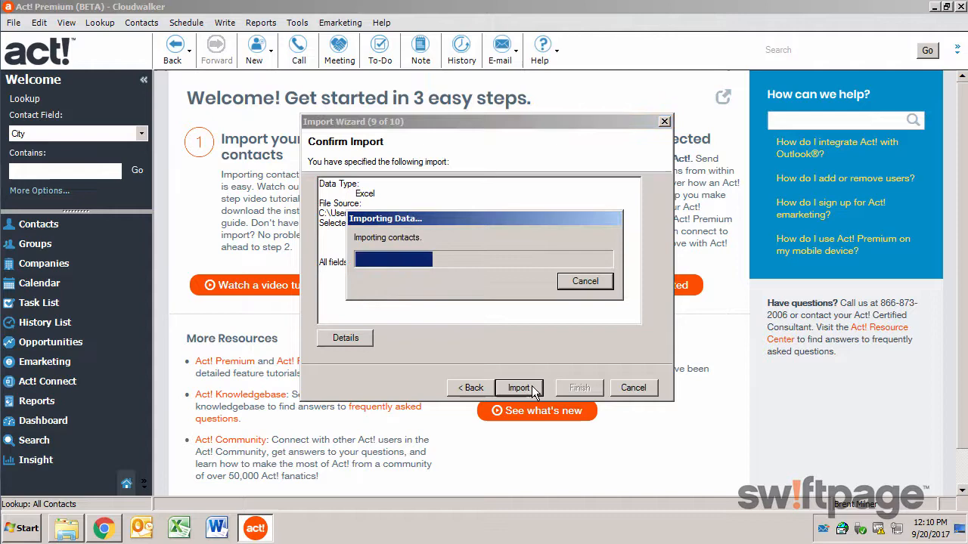
pyautogui.click(518, 388)
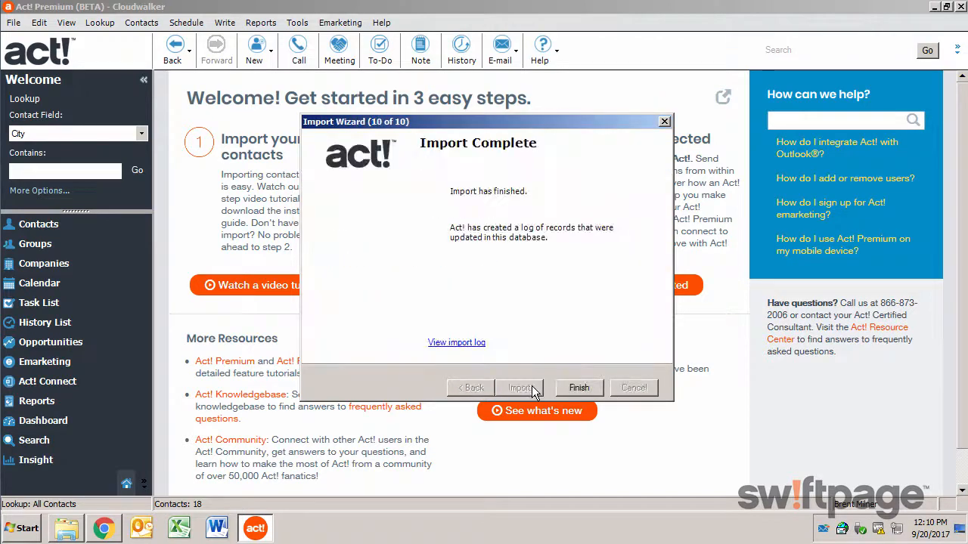
pyautogui.click(456, 342)
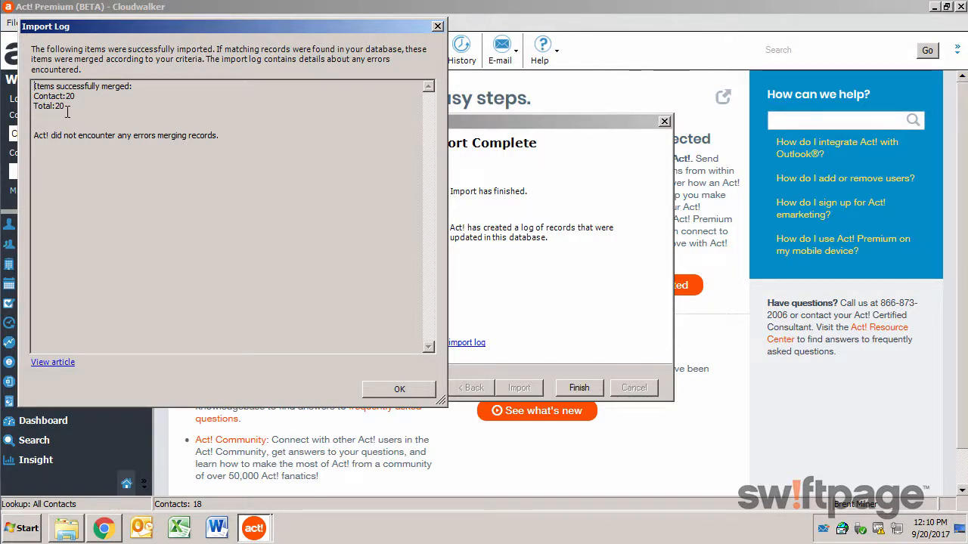
pyautogui.click(399, 389)
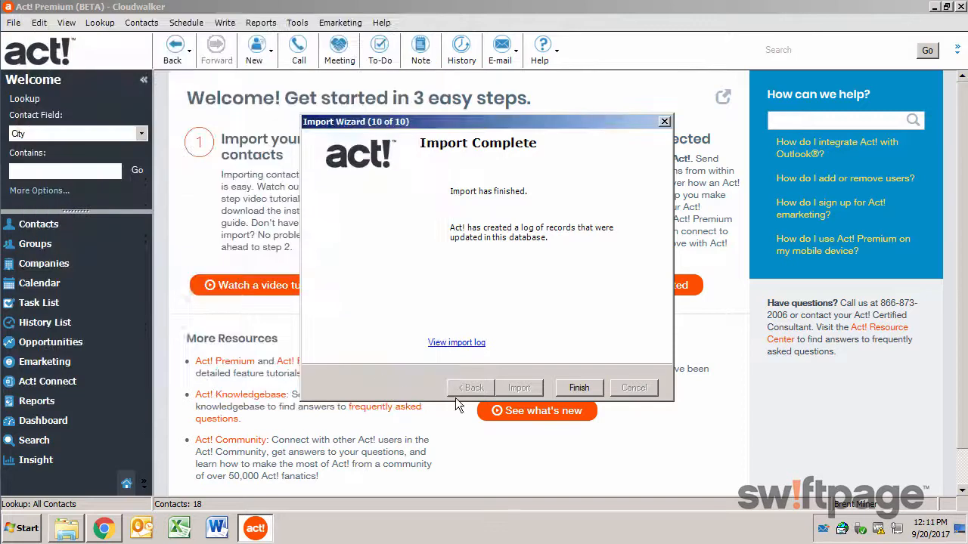
# Step: Finish the wizard and look up contacts with Import Date equal to today
pyautogui.click(578, 387)
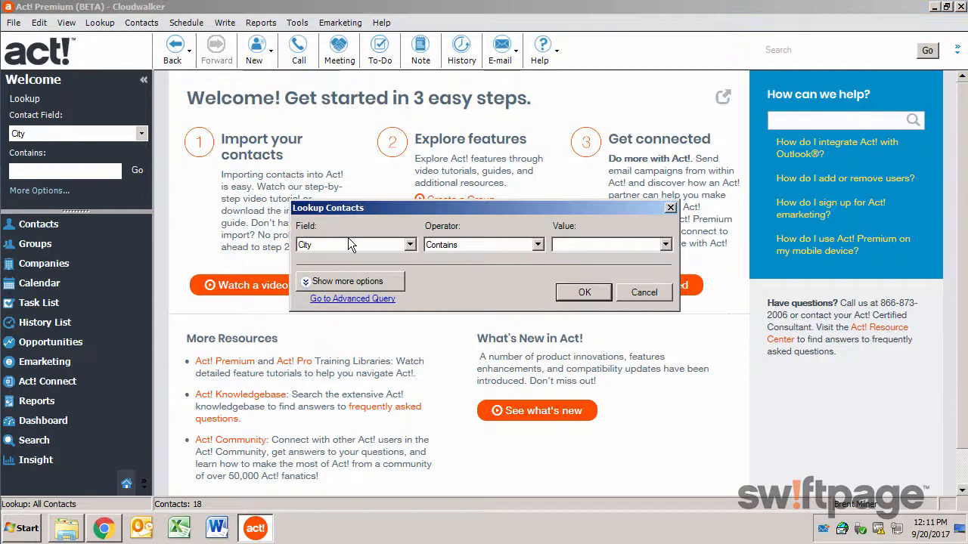
pyautogui.click(409, 244)
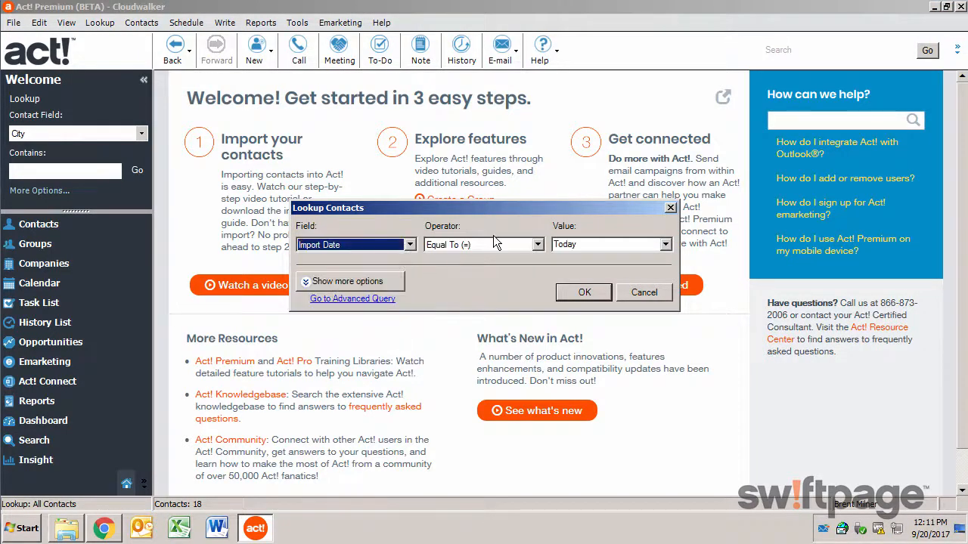
pyautogui.click(583, 293)
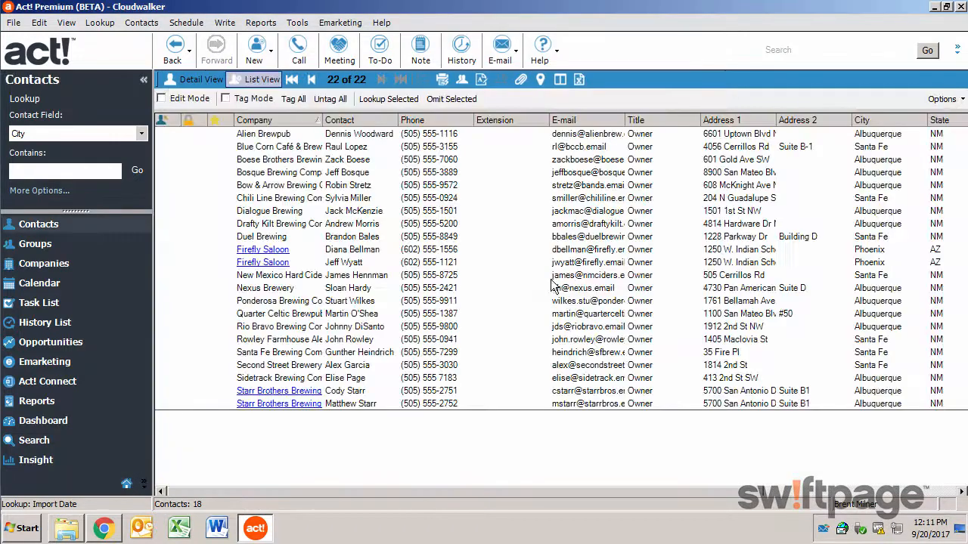